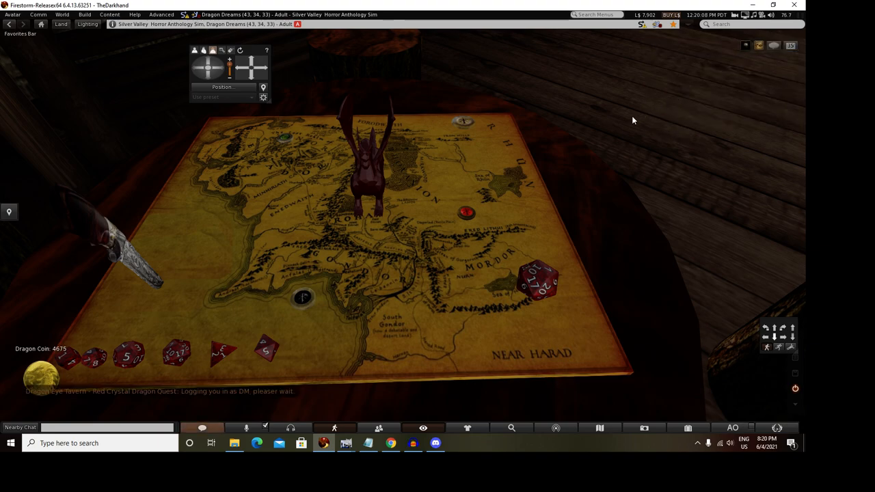
{"action": "mouse_move", "coordinate": [640, 344]}
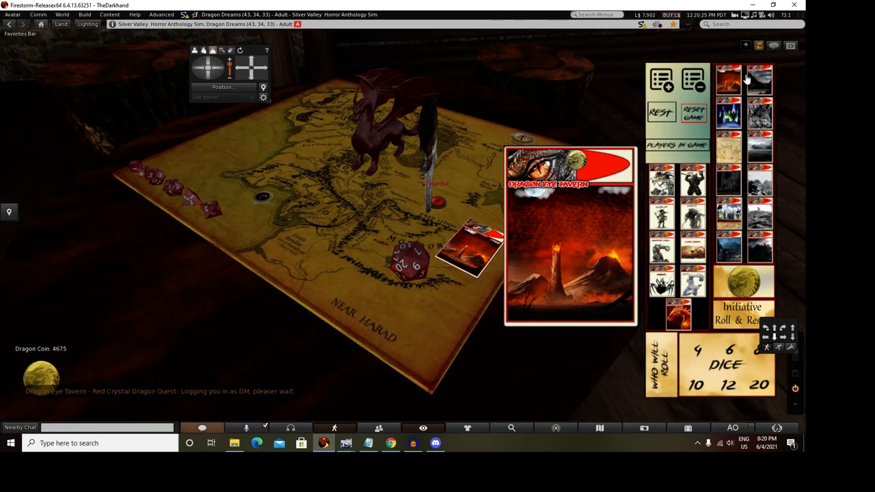
Step: Show the next location card, a dark castle under green northern lights
{"action": "left_click", "coordinate": [760, 82]}
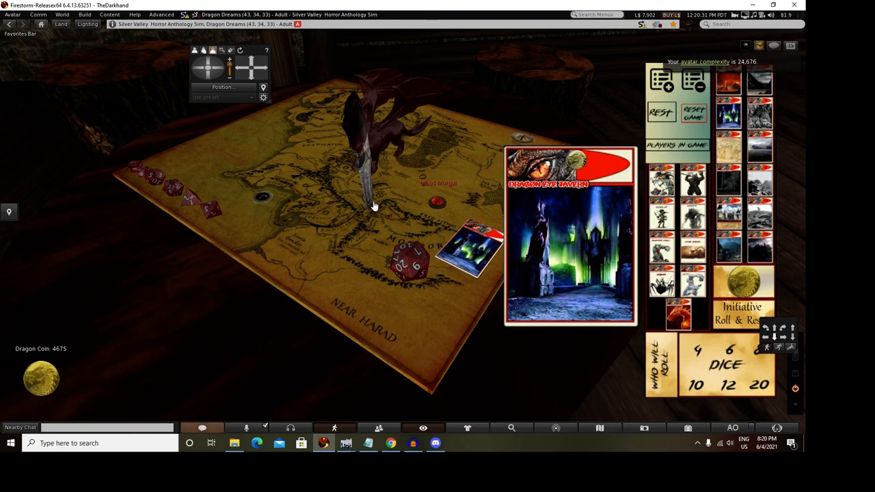
{"action": "mouse_move", "coordinate": [577, 159]}
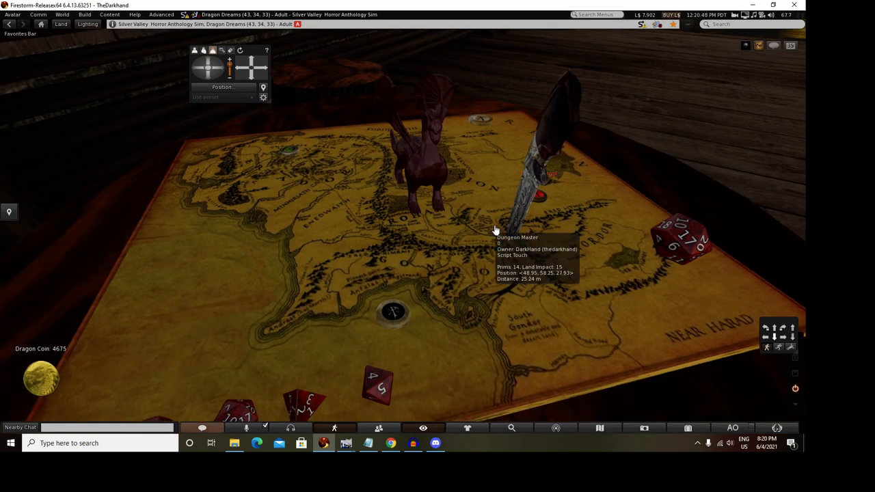
{"action": "mouse_move", "coordinate": [467, 210]}
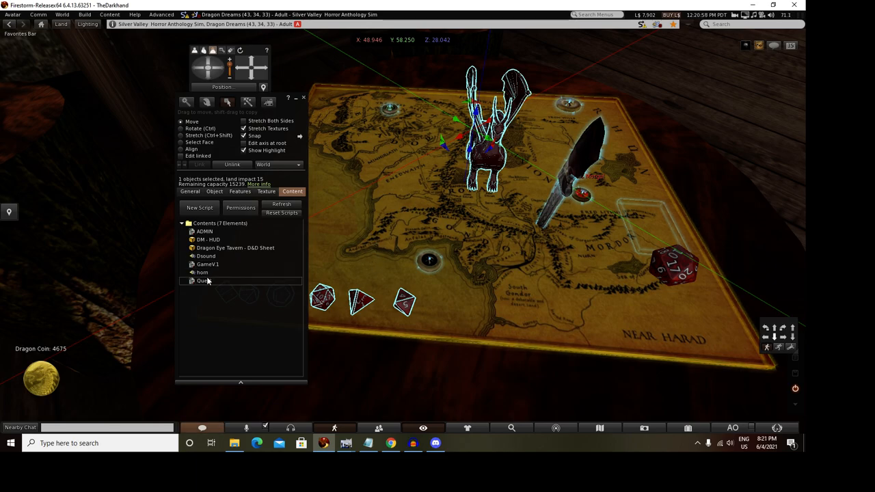
Step: Read through the Quest script's code in the editor, then close it
{"action": "double_click", "coordinate": [204, 280]}
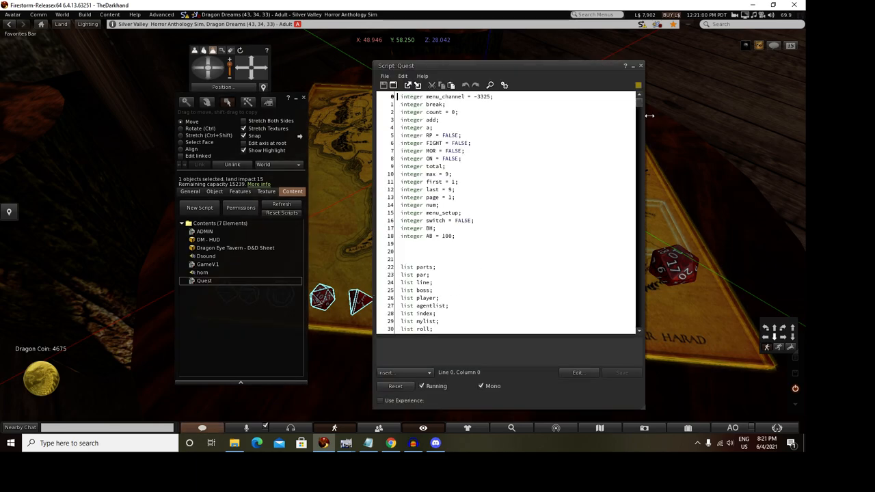
{"action": "scroll", "scroll_direction": "down", "scroll_amount": 3}
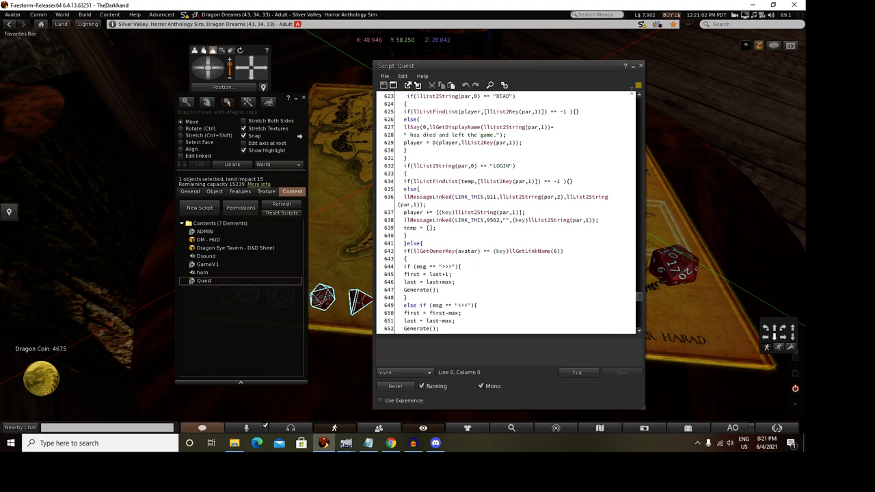
{"action": "left_click", "coordinate": [640, 66]}
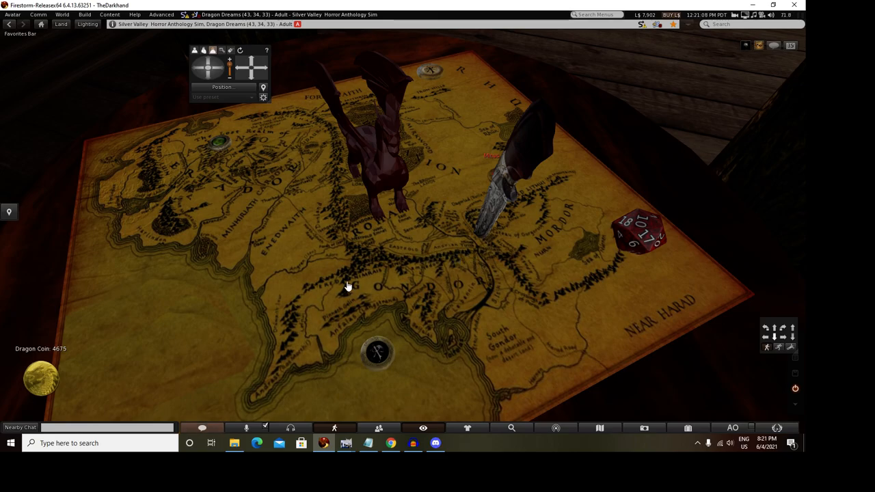
{"action": "mouse_move", "coordinate": [389, 244]}
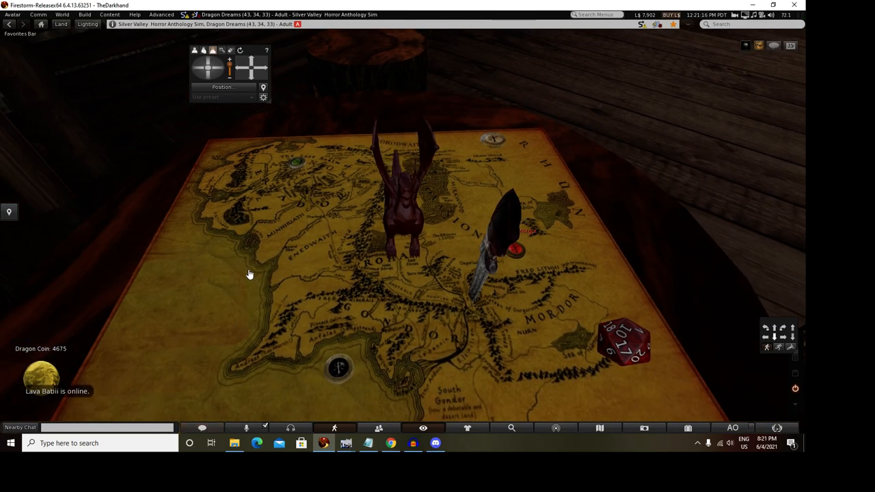
{"action": "mouse_move", "coordinate": [246, 170]}
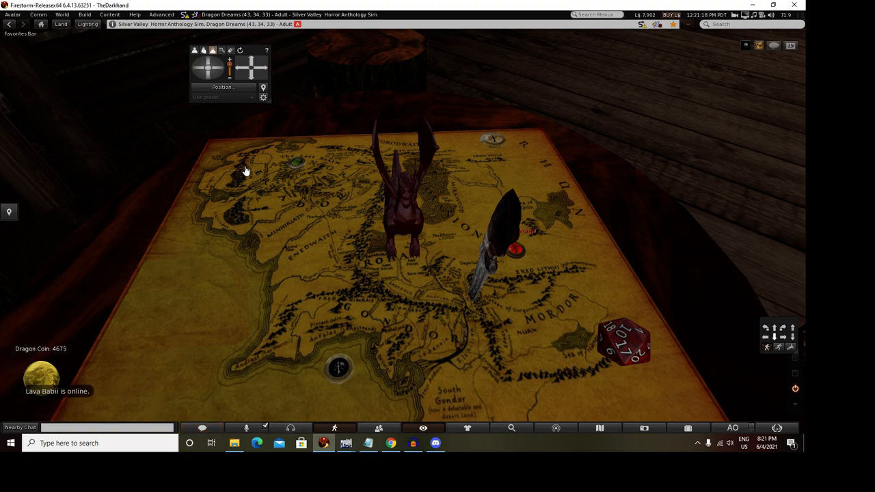
{"action": "mouse_move", "coordinate": [681, 407]}
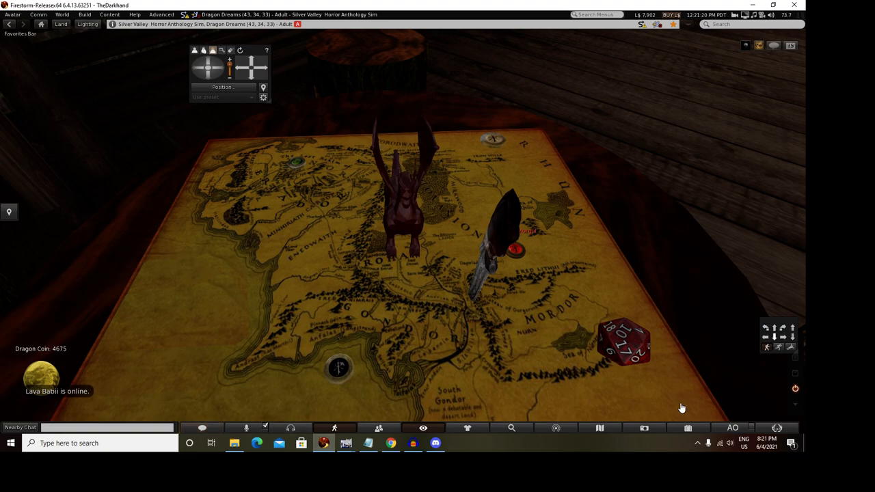